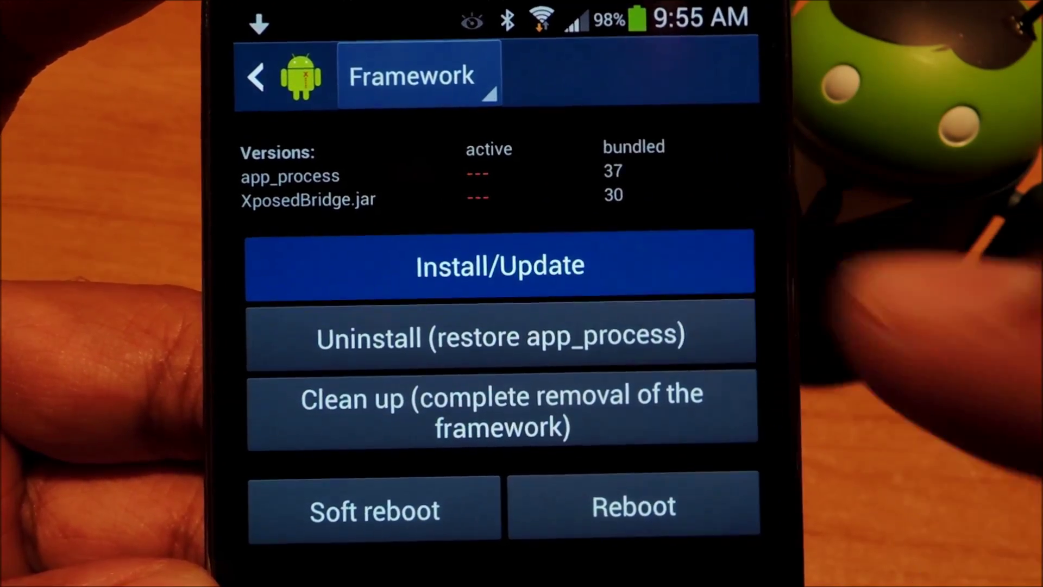
# Install the bundled framework files so app_process 37 and XposedBridge.jar 30 become active
pyautogui.click(500, 265)
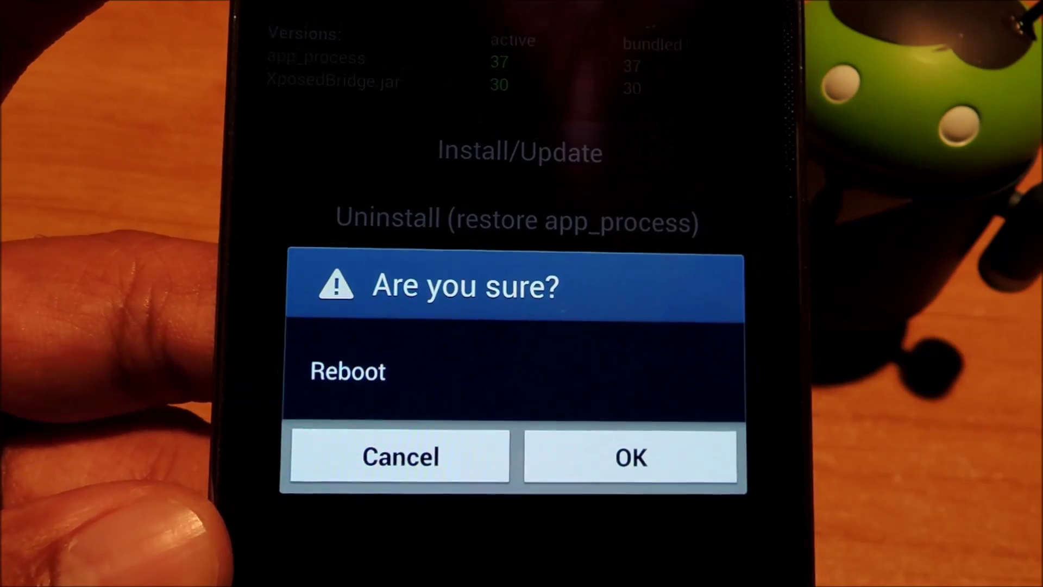
# Confirm the 'Are you sure?' prompt to reboot the phone and activate the framework
pyautogui.click(632, 456)
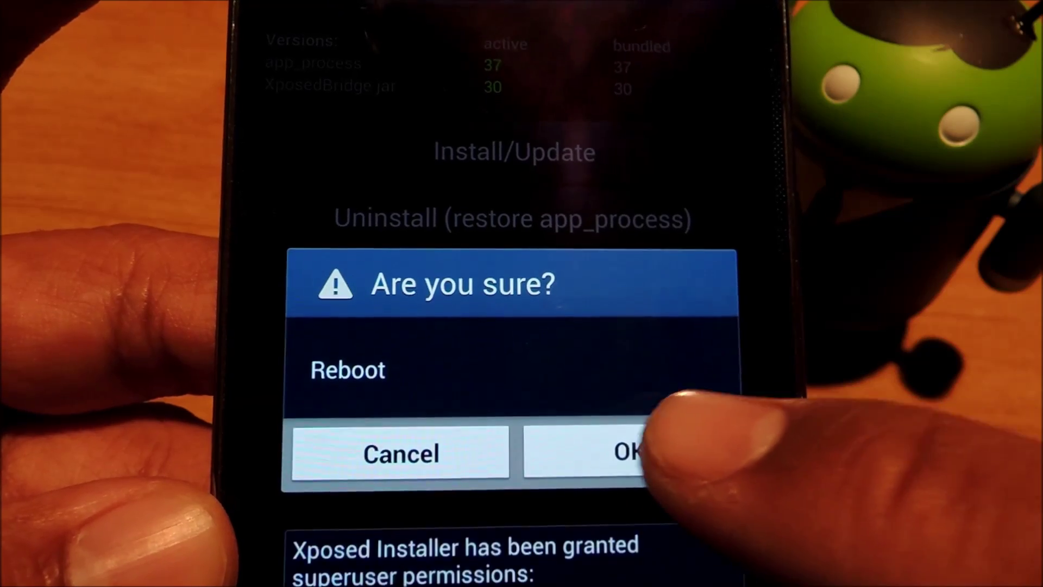